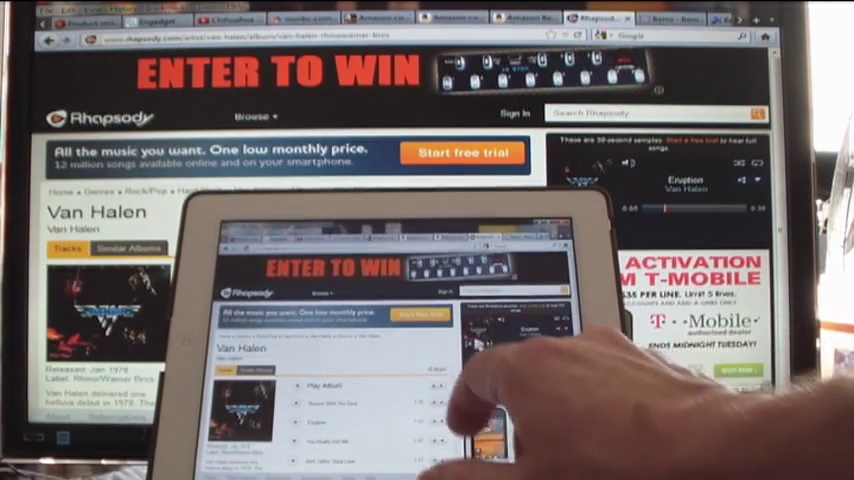
Step: Tap the remote browser's Rhapsody Van Halen page near the top of the screen
left_click(460, 18)
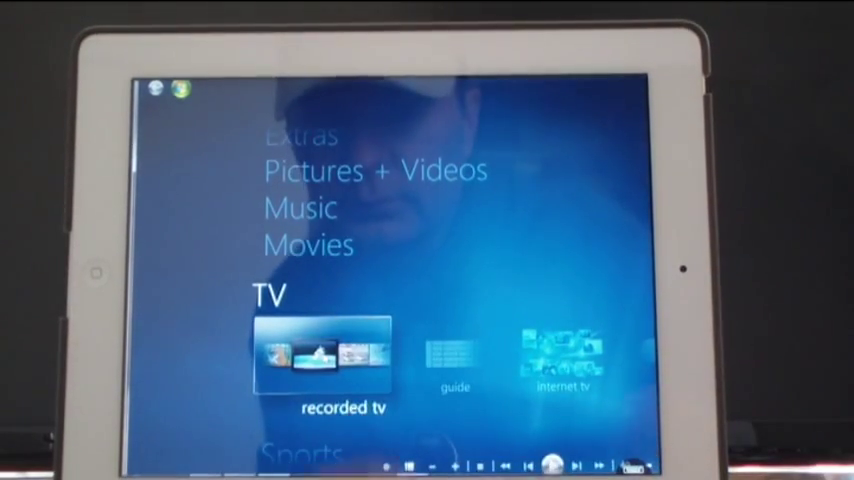
Step: Go to recorded TV and bring up The Tonight Show With Jay Leno synopsis
left_click(324, 364)
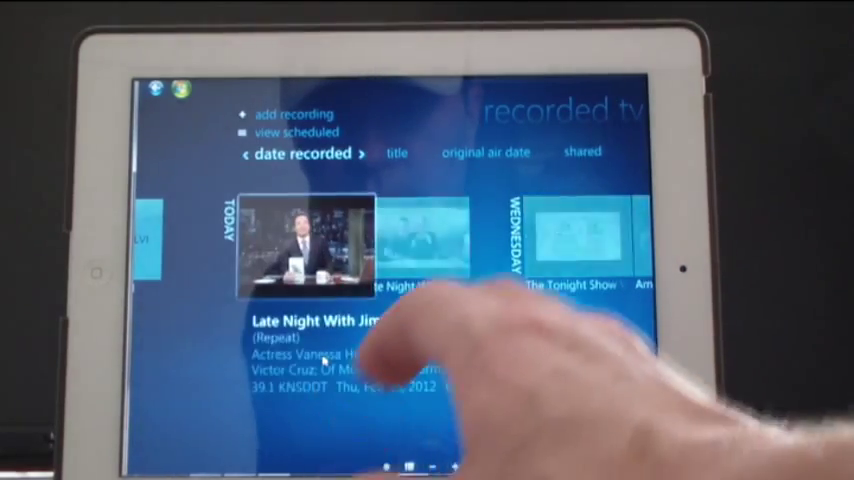
left_click(560, 240)
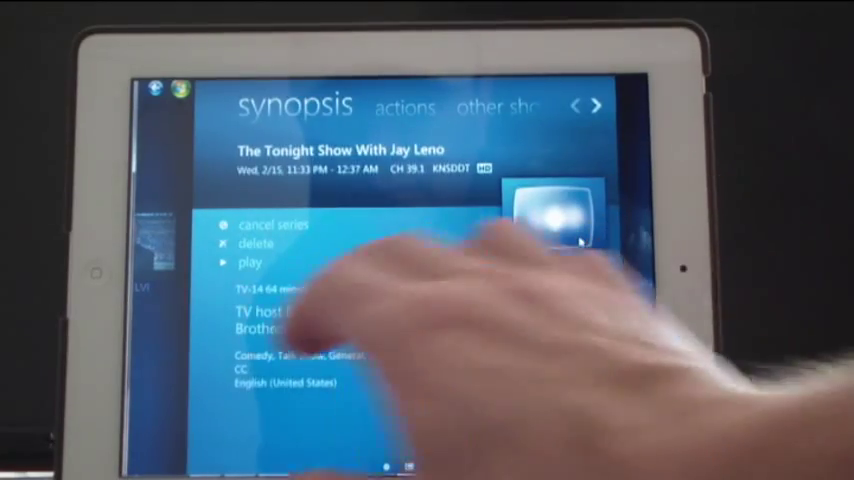